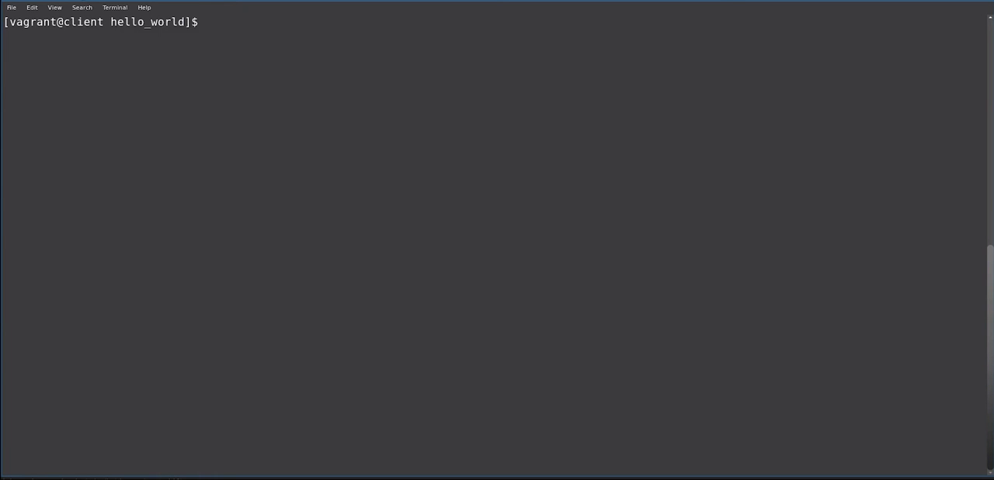
List the hello_world folder's files and view gluster-storage-class.yaml with less
type("ls")
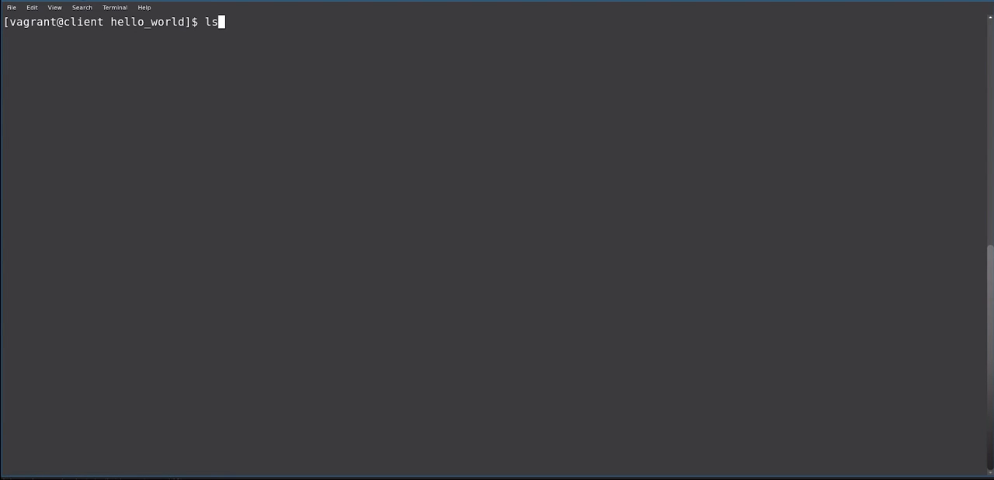
key("Return")
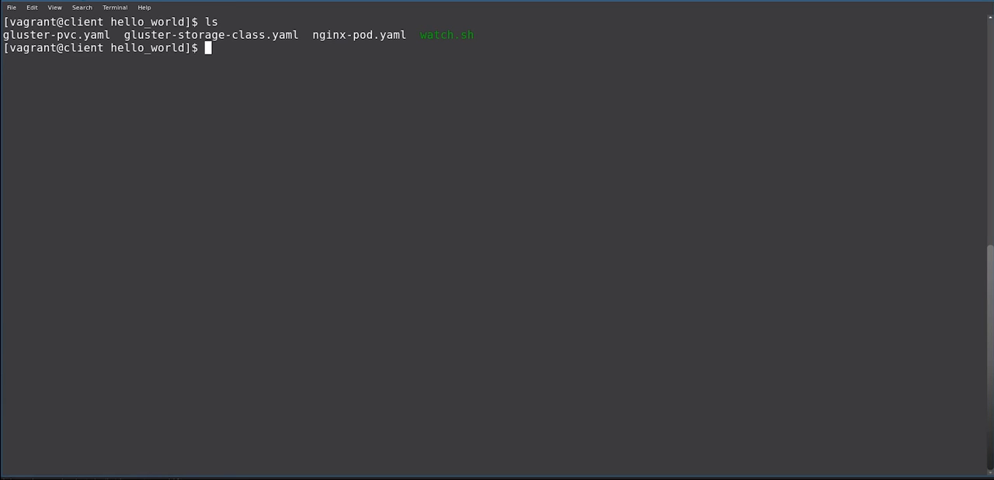
type("less")
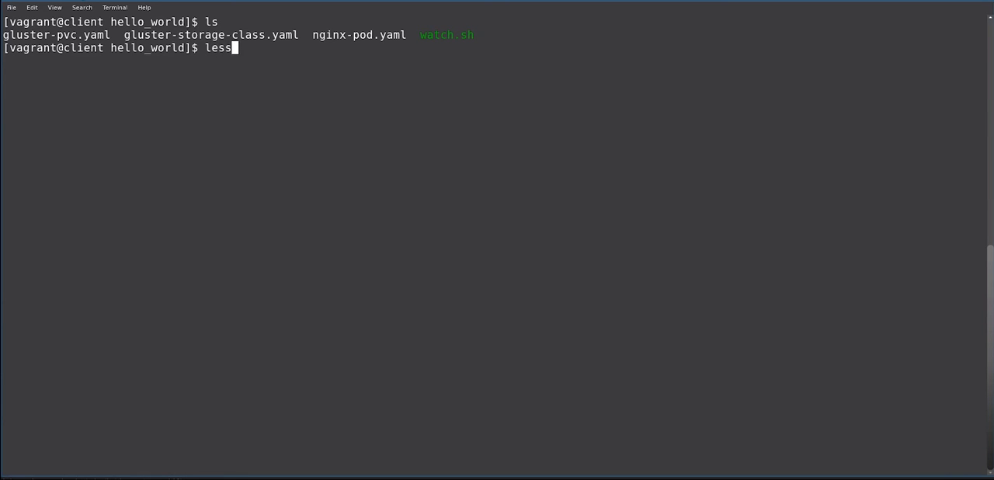
type("gluster-")
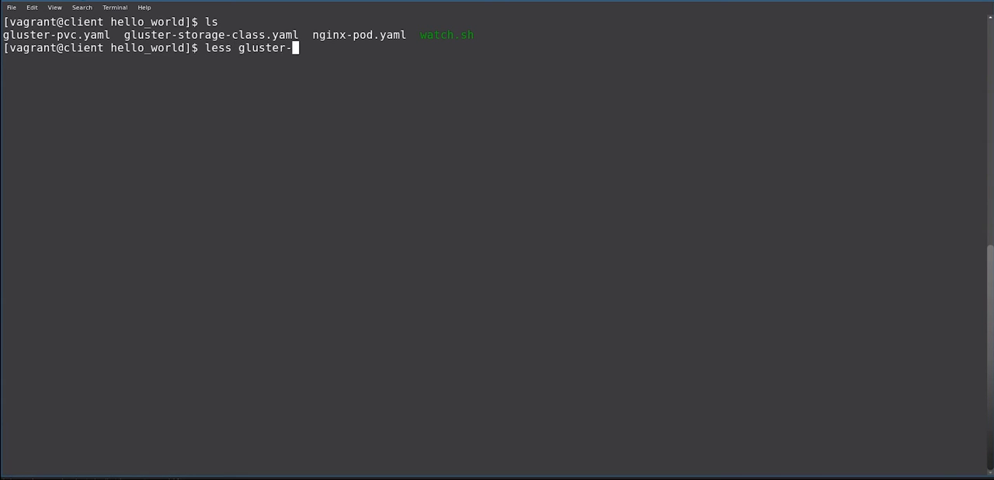
type("st")
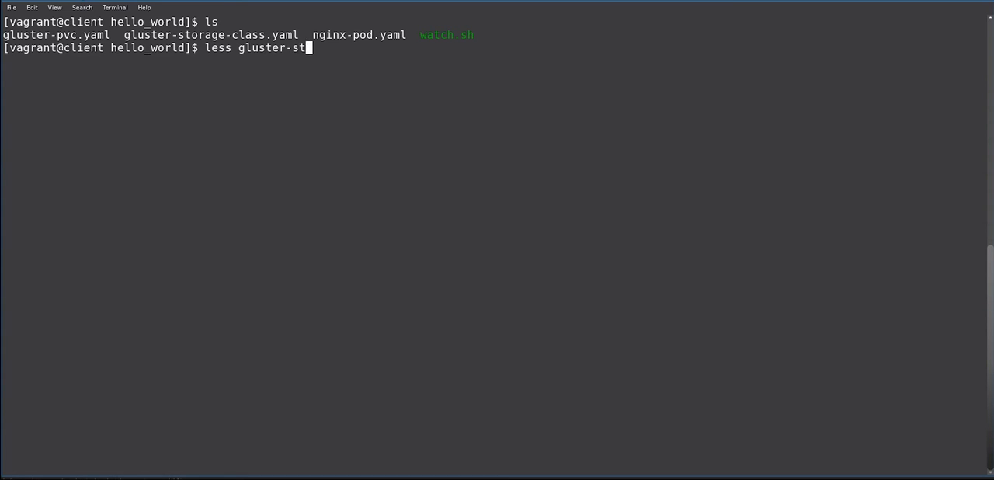
key("Return")
type("oc creat")
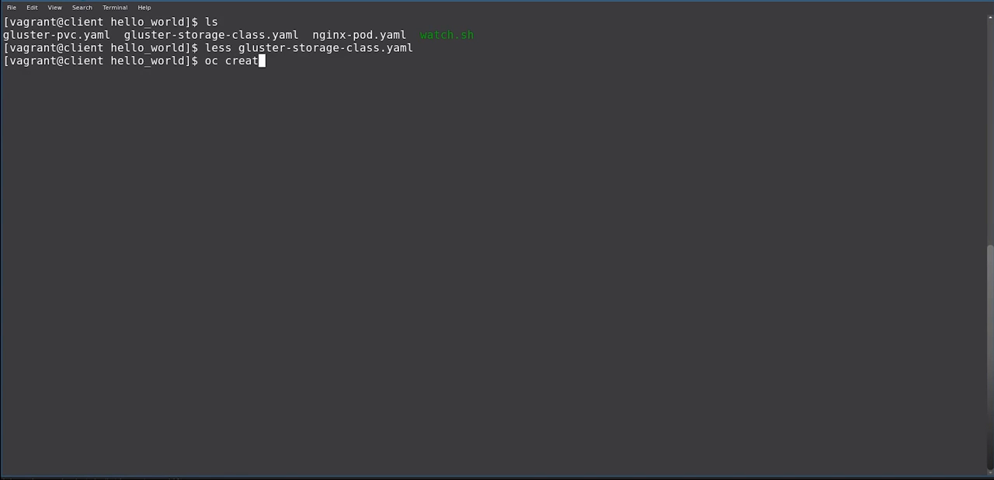
Create the gluster-heketi storage class from gluster-storage-class.yaml
type("e -f")
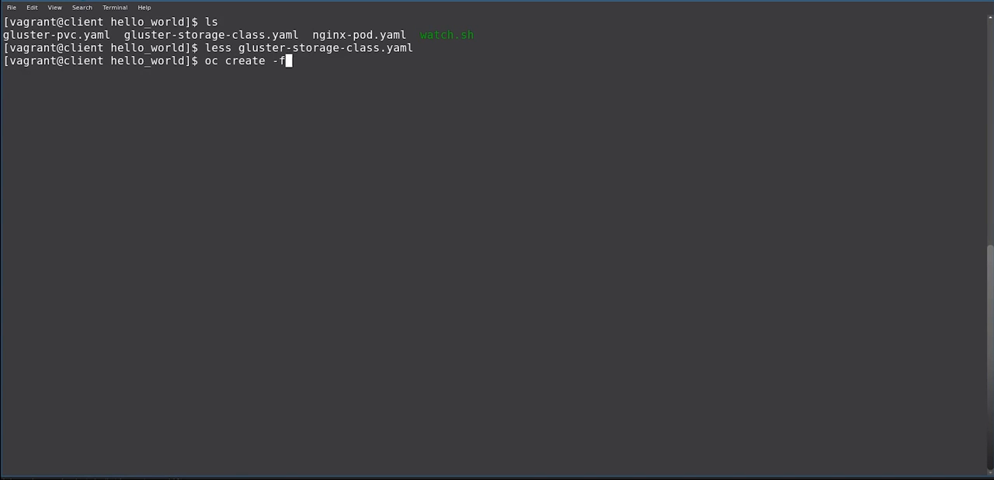
type("gluster-storage-class.yaml")
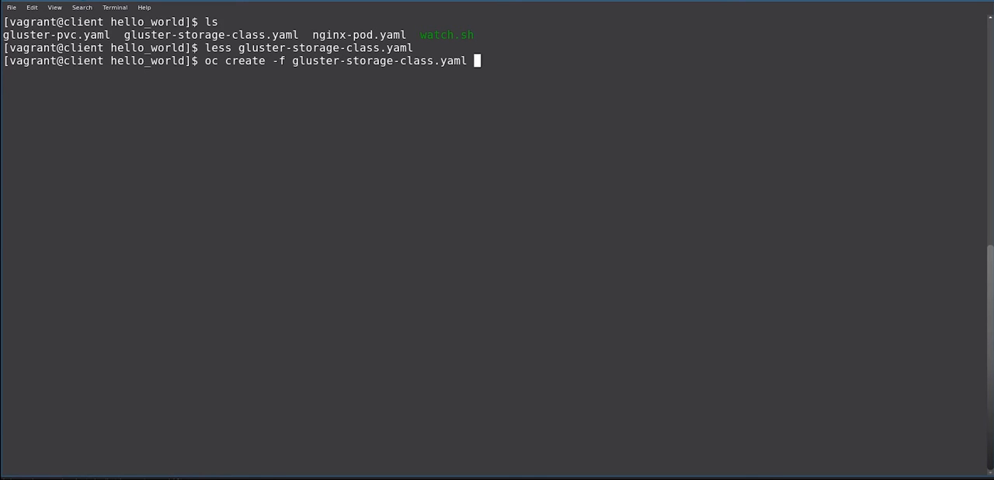
key("Return")
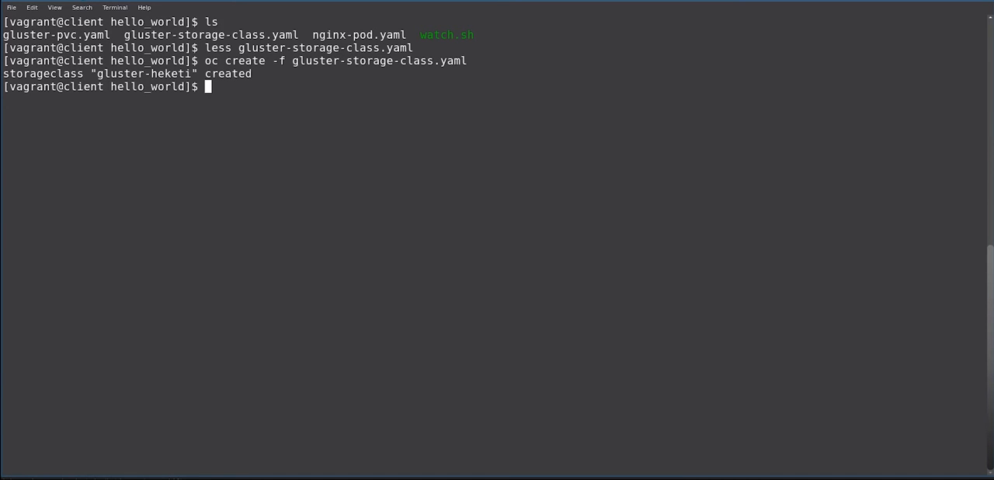
View the 5Gi gluster-pvc.yaml claim definition in less, then quit
type("le")
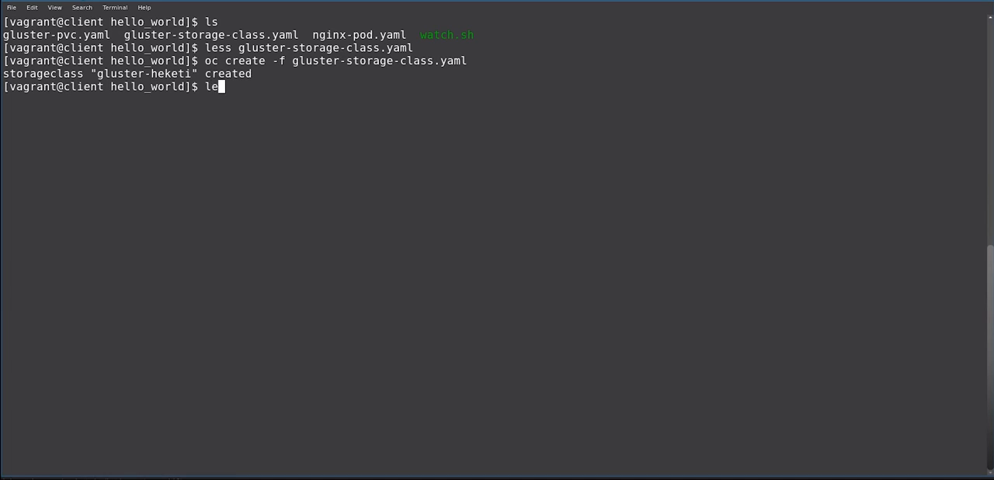
type("ss gluster-")
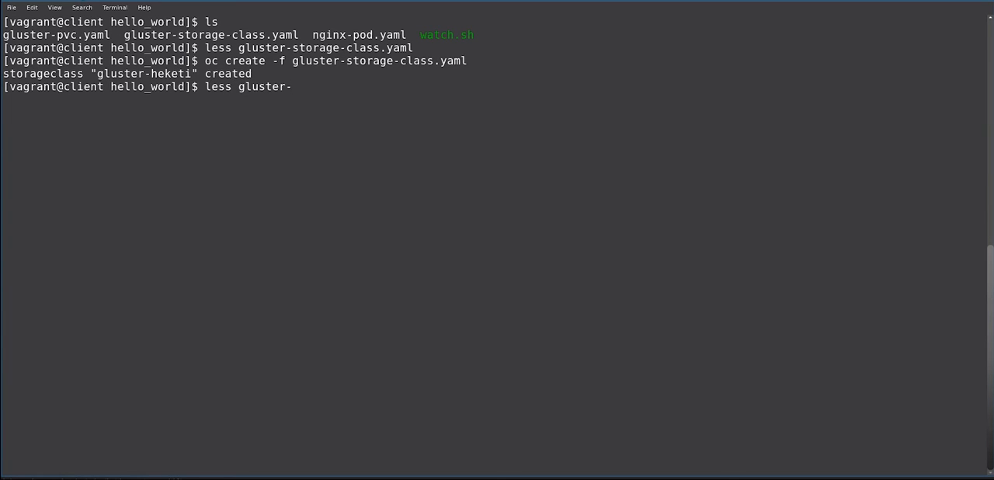
key("Return")
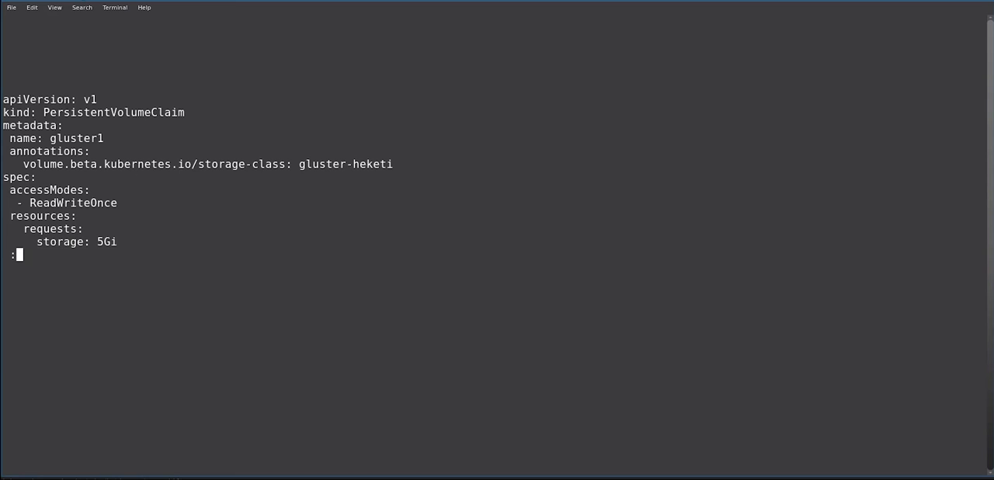
key("q")
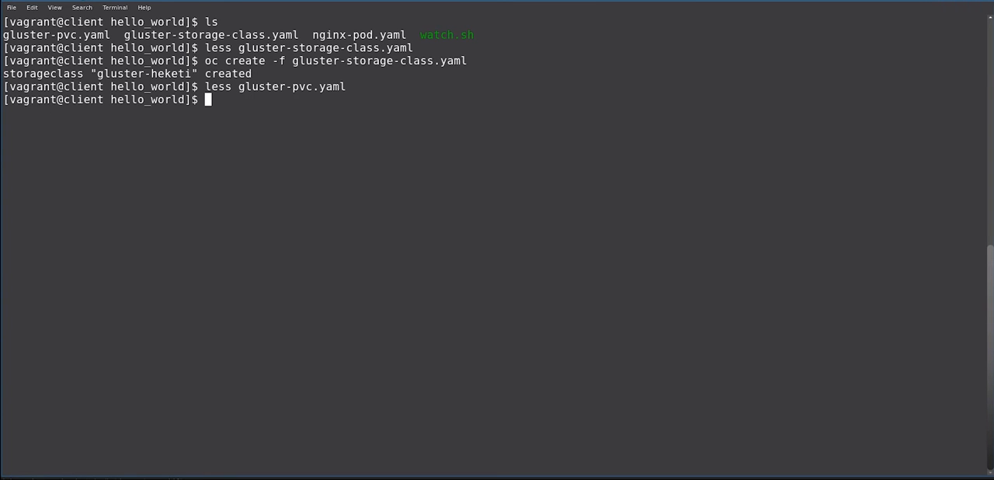
Create the gluster1 persistent volume claim from gluster-pvc.yaml
type("oc")
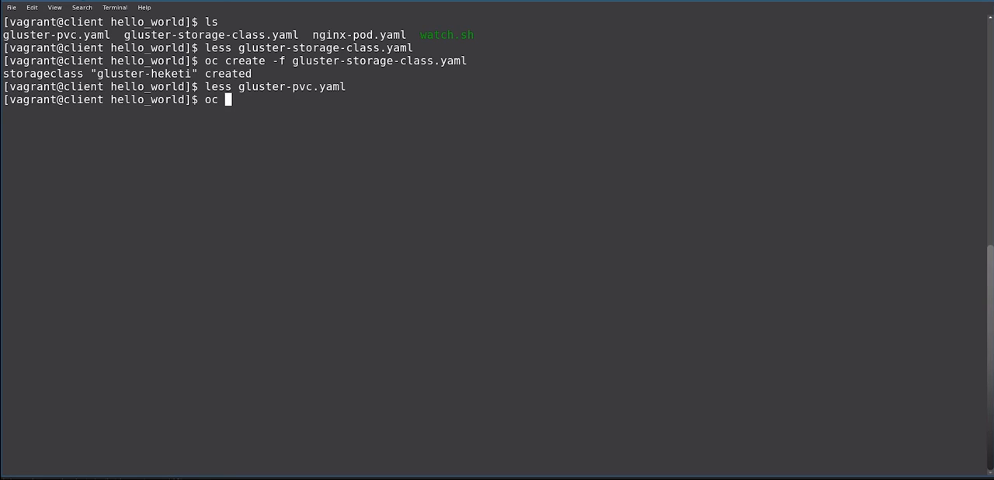
type("create -f")
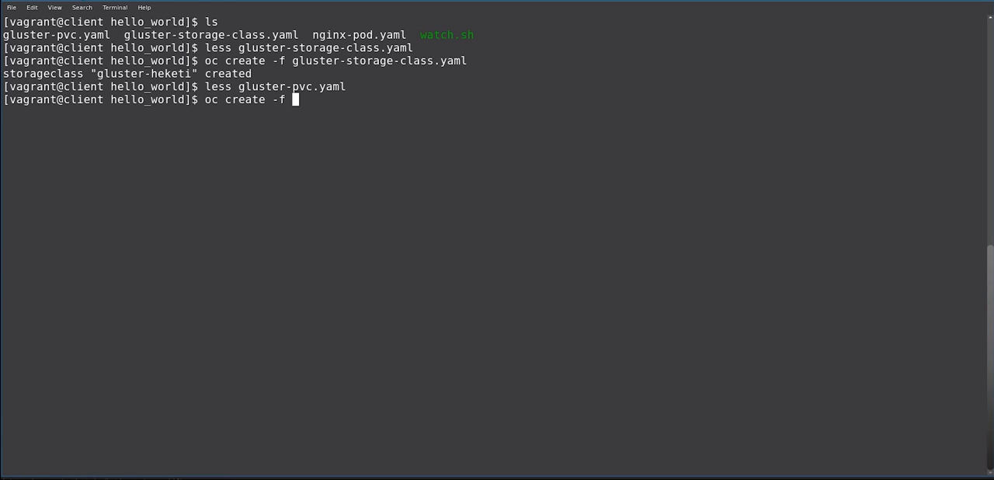
type("gluster-p")
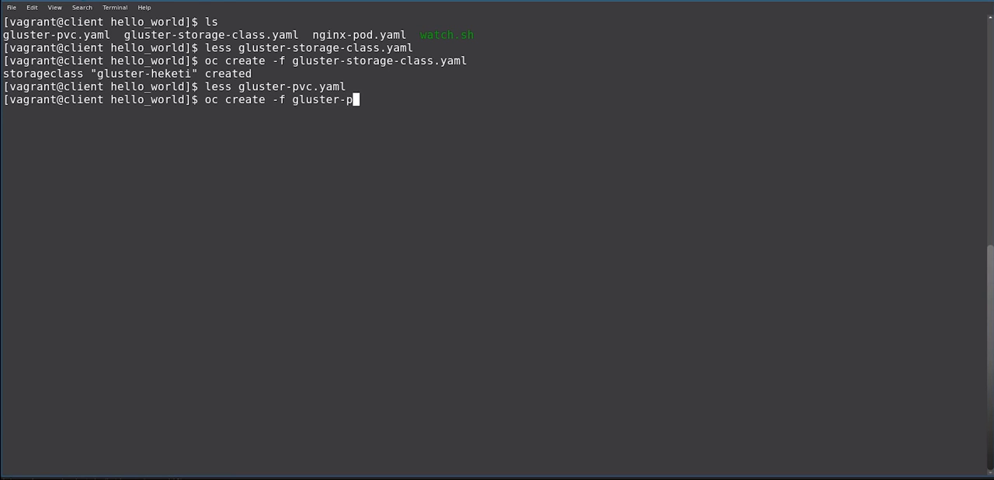
key("Return")
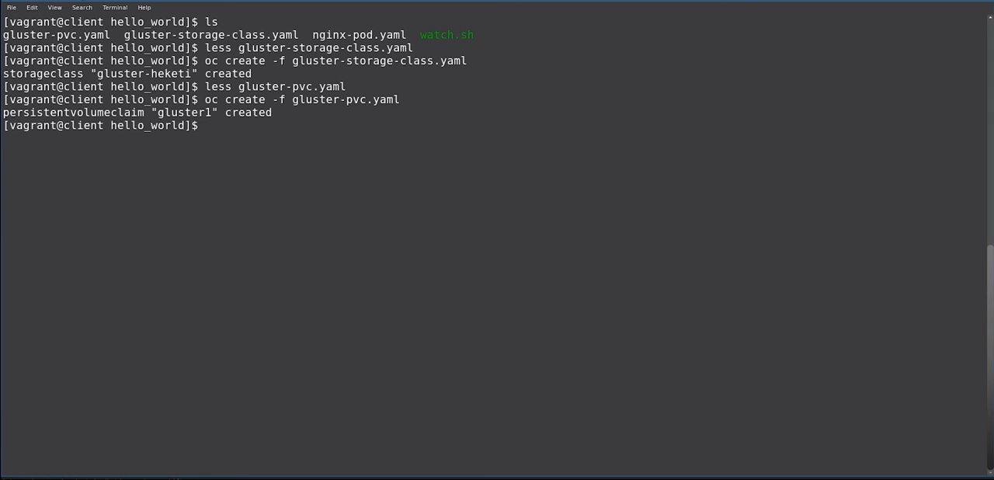
Run ./watch.sh to confirm gluster1 is Bound to a 5Gi volume
type("./watch.sh")
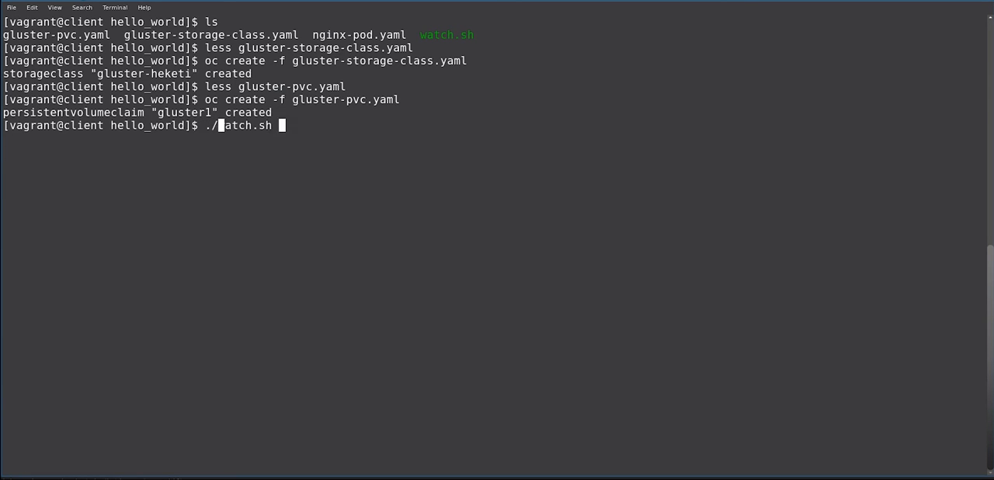
key("Return")
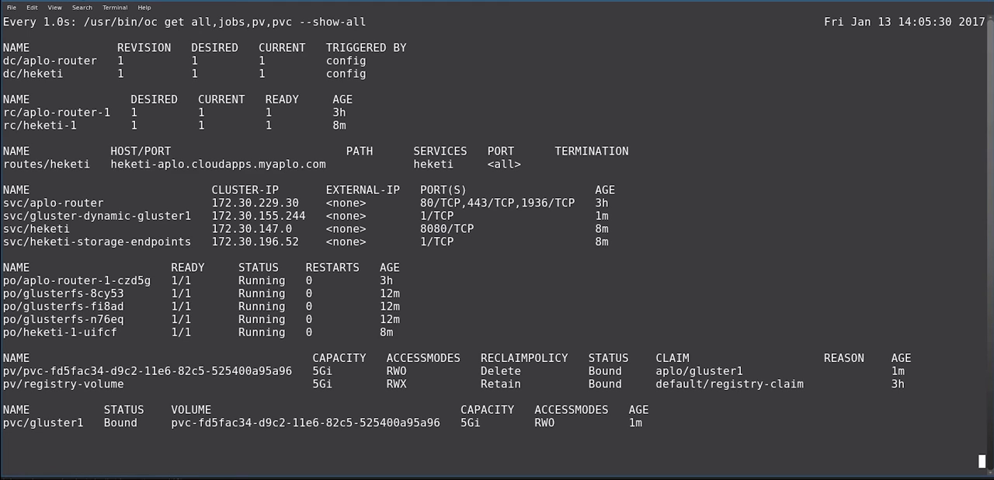
double_click(325, 372)
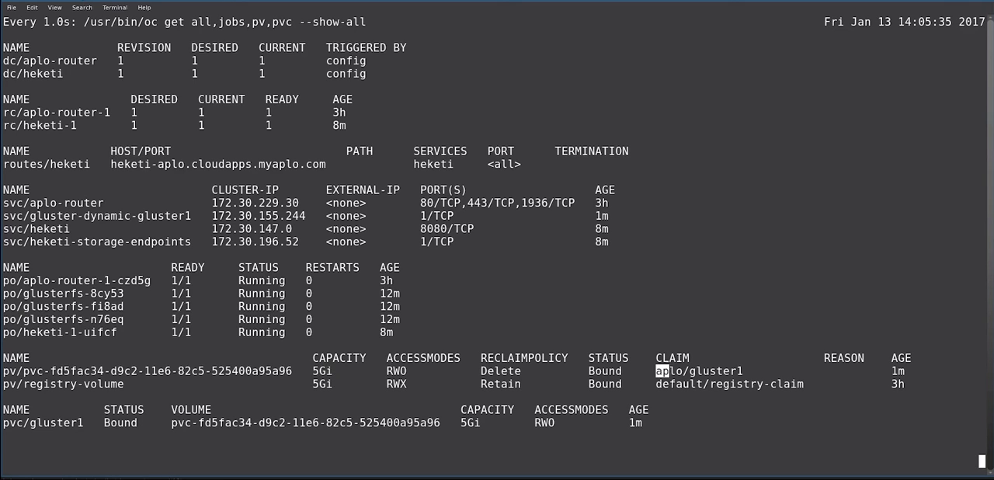
double_click(698, 371)
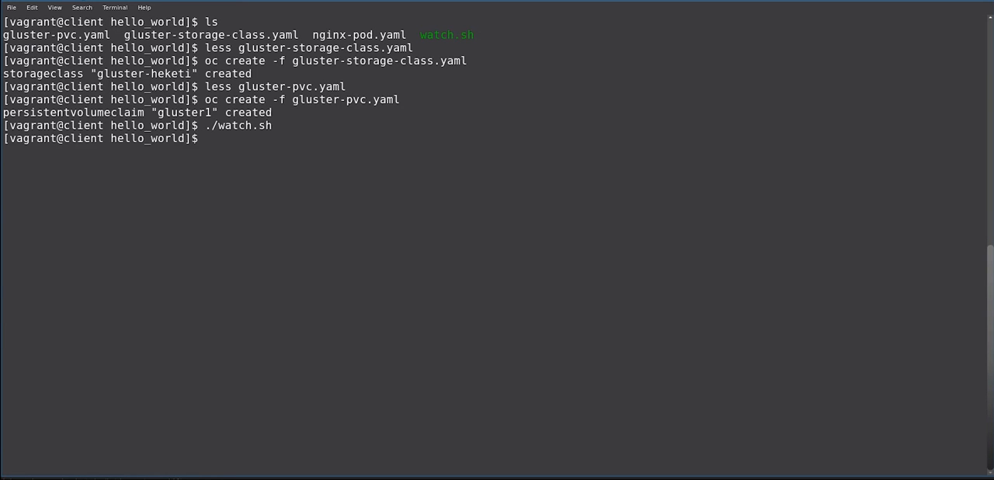
Scroll through nginx-pod.yaml in the viewer, then quit to the prompt
type("kess")
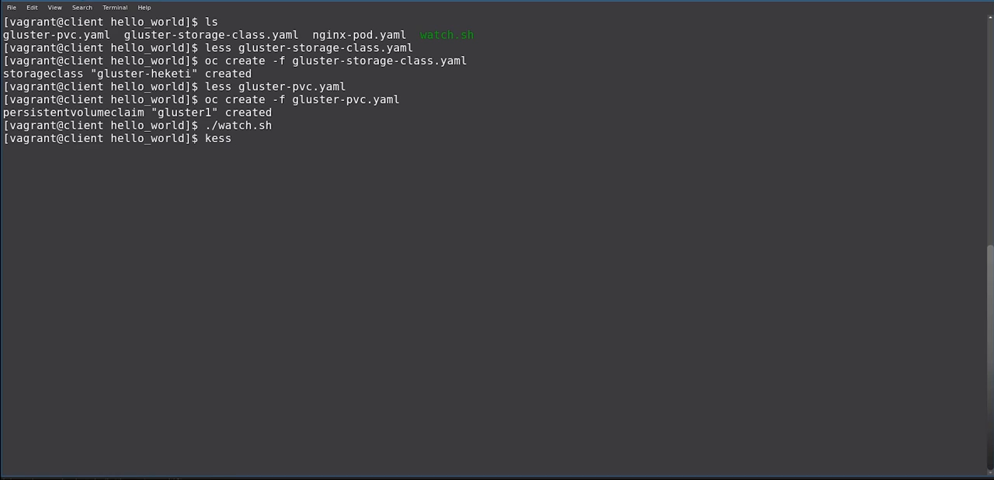
key("Return")
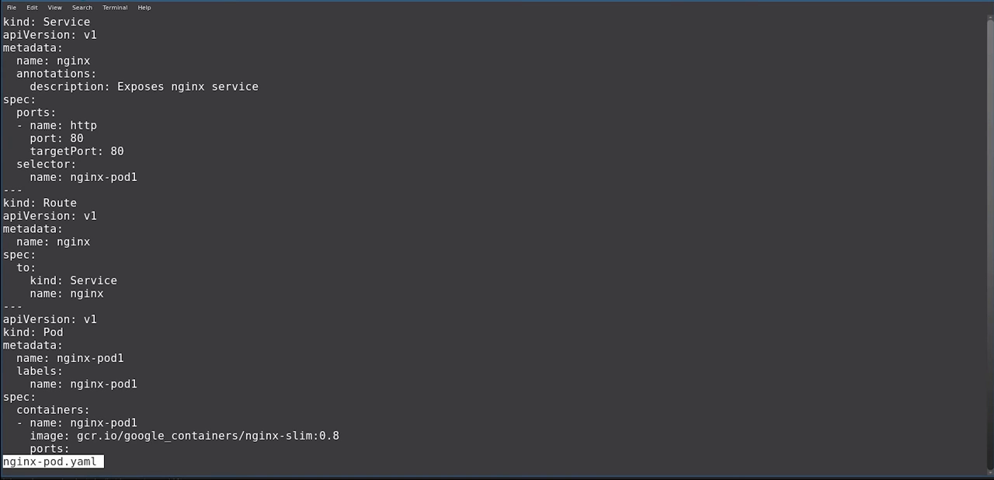
scroll("down", 3)
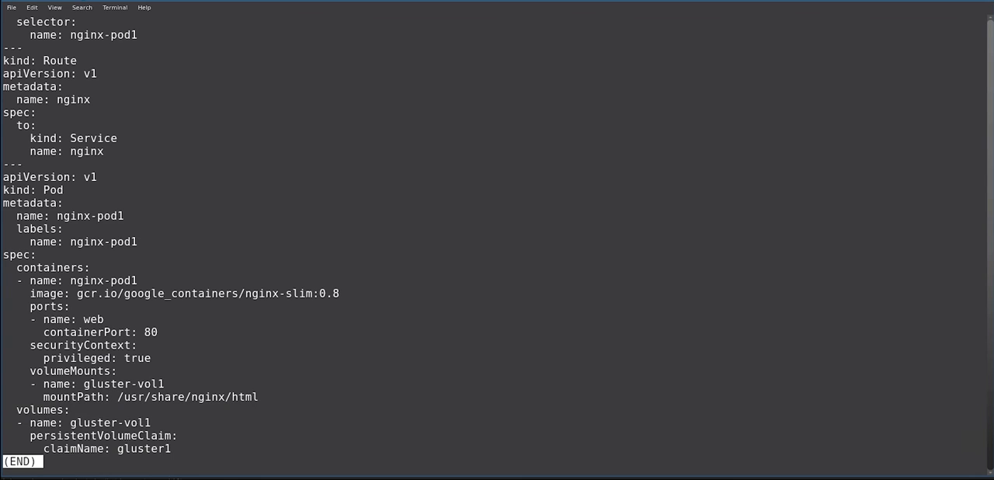
key("q")
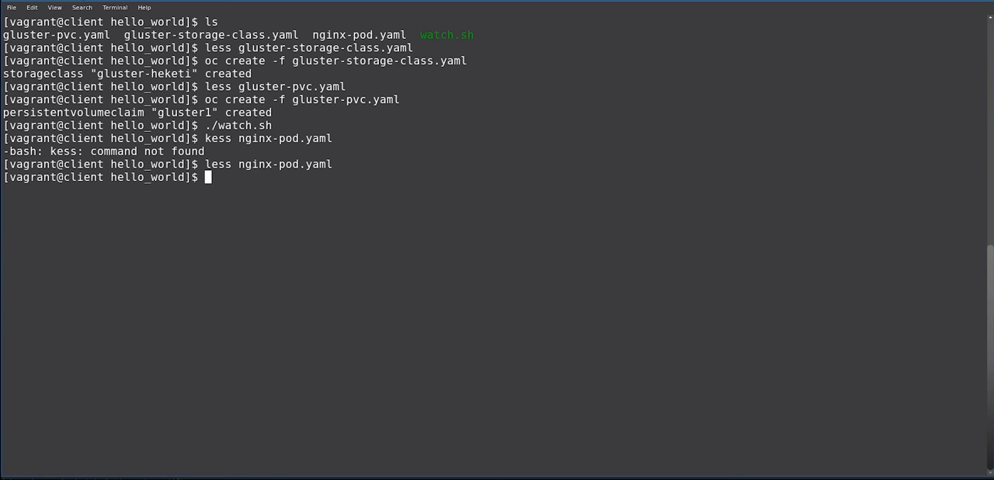
Create the nginx service, route and nginx-pod1 pod from nginx-pod.yaml
type("oc create")
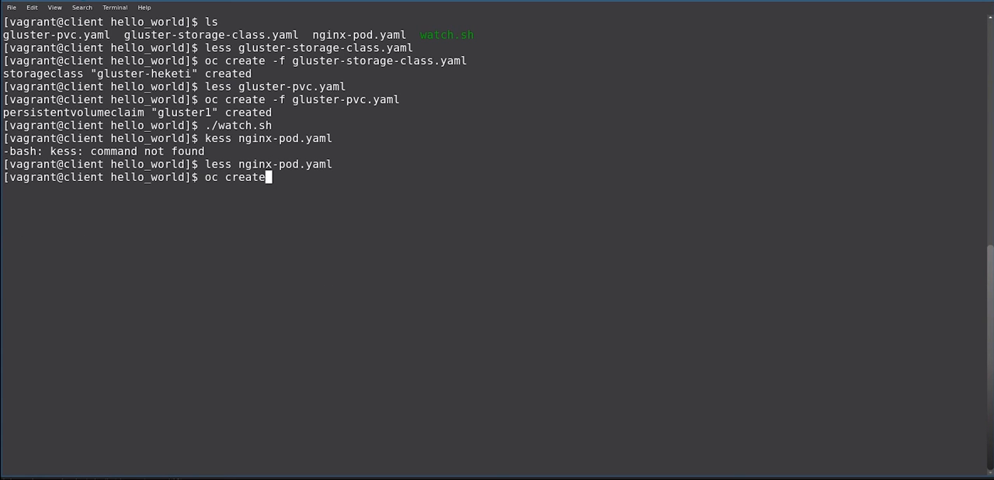
type("-f")
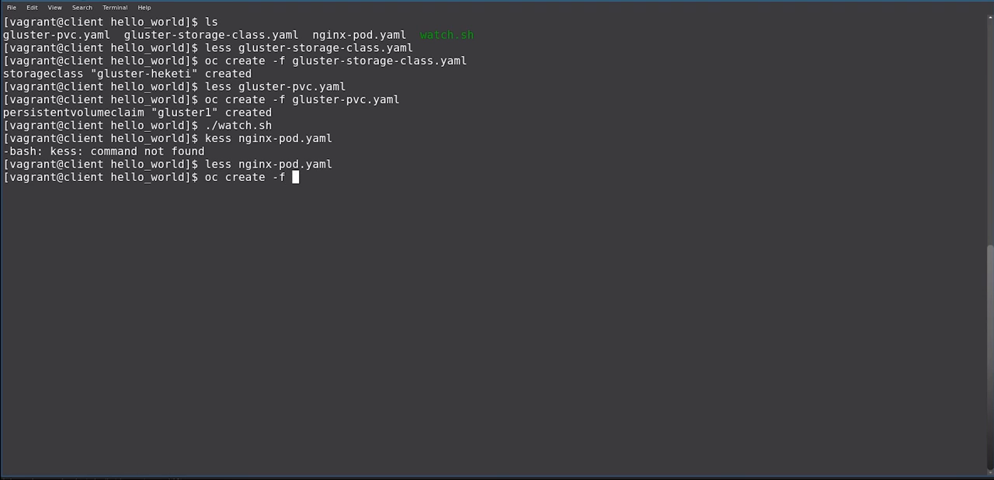
type("nginx-pod.yaml")
type("./wa")
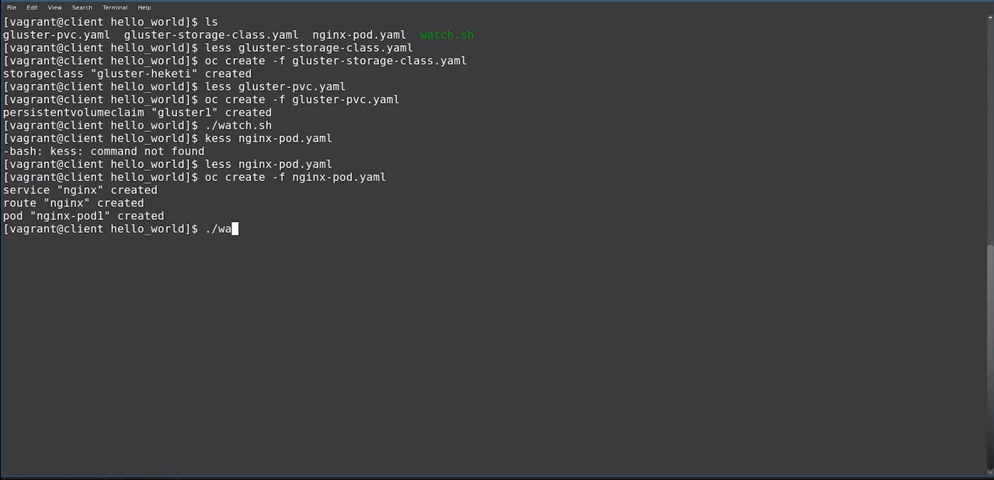
key("Return")
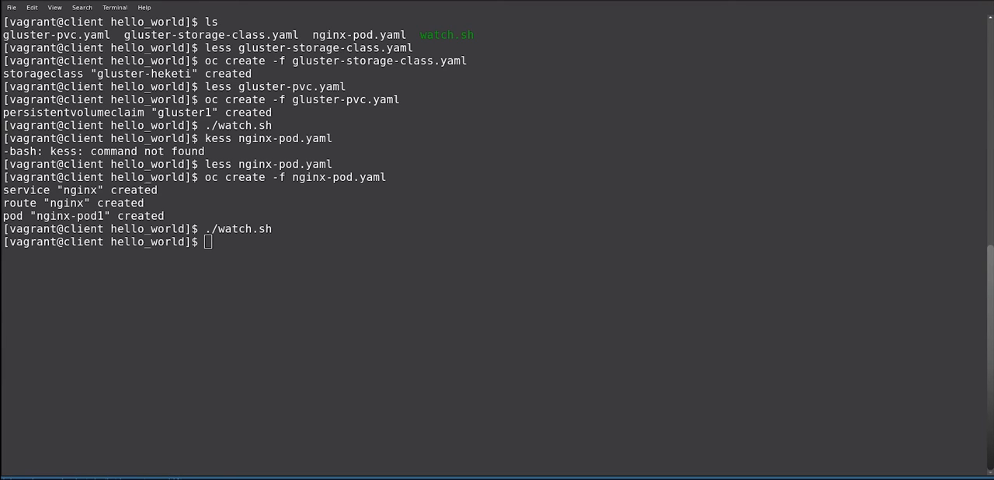
type("curl http://nginx-aplo.cloudapps.myaplo.com")
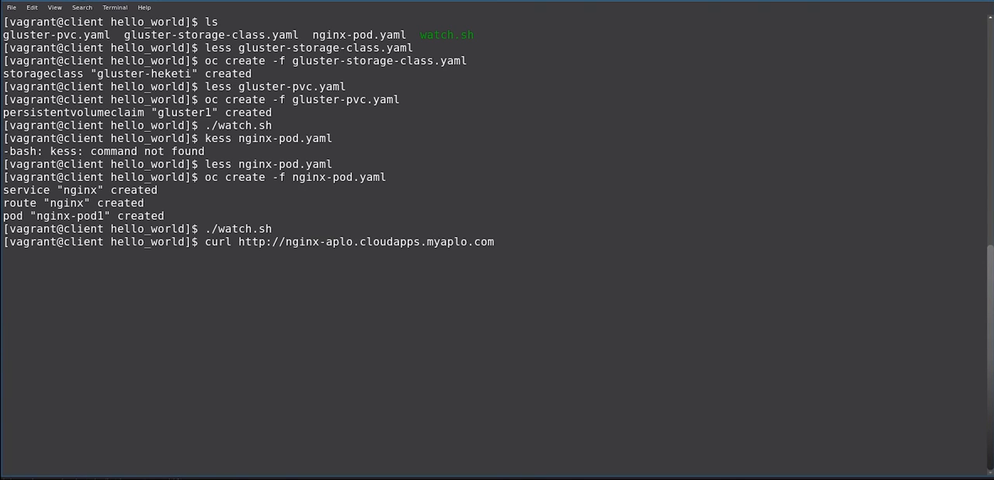
key("Return")
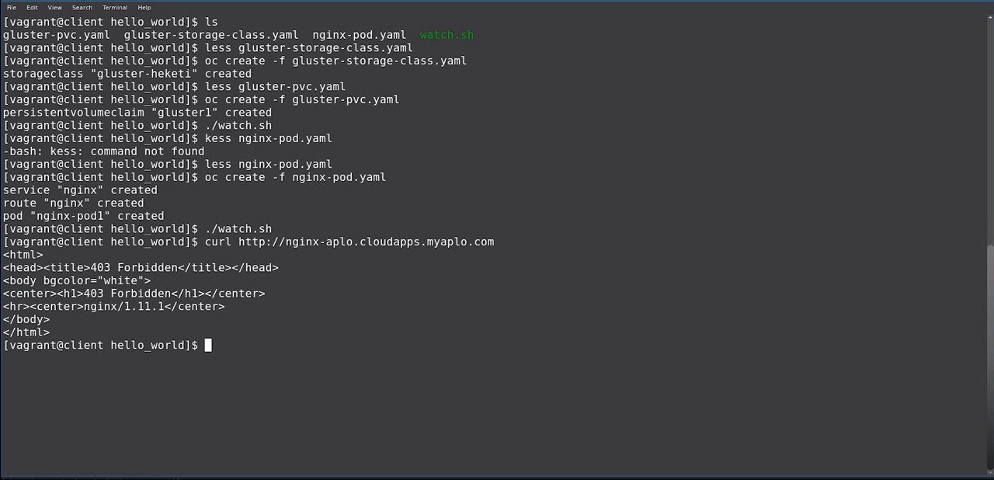
Write 'Hello World from GlusterFS' into nginx-pod1's index.html and curl the route again
type("oc exec -ti nginx-pod1 -- /bin/sh -c \"echo 'Hello World from GlusterFS' > /usr/share/nginx/html/index.html\"")
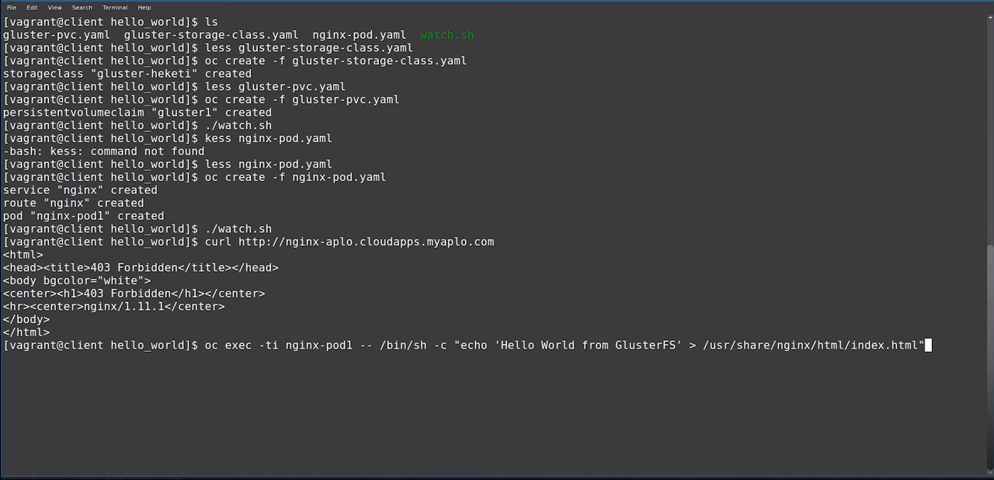
key("Return")
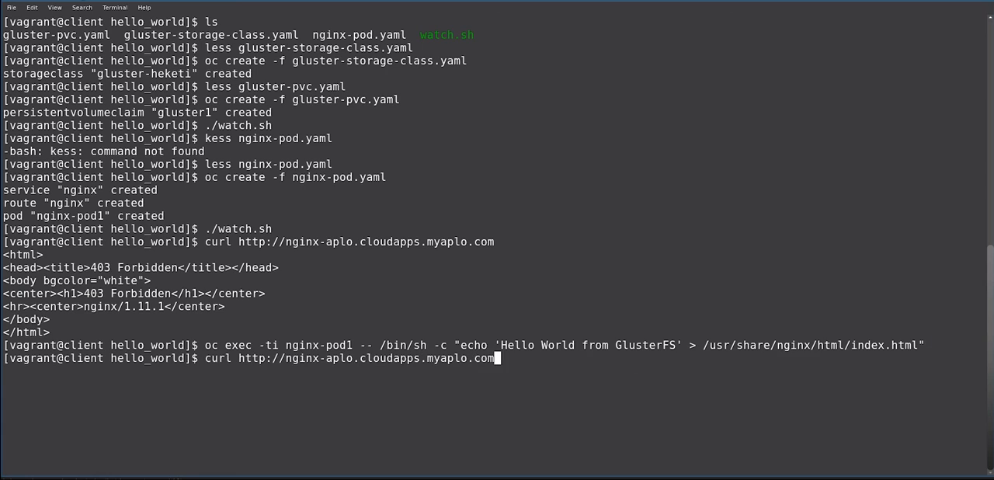
key("Return")
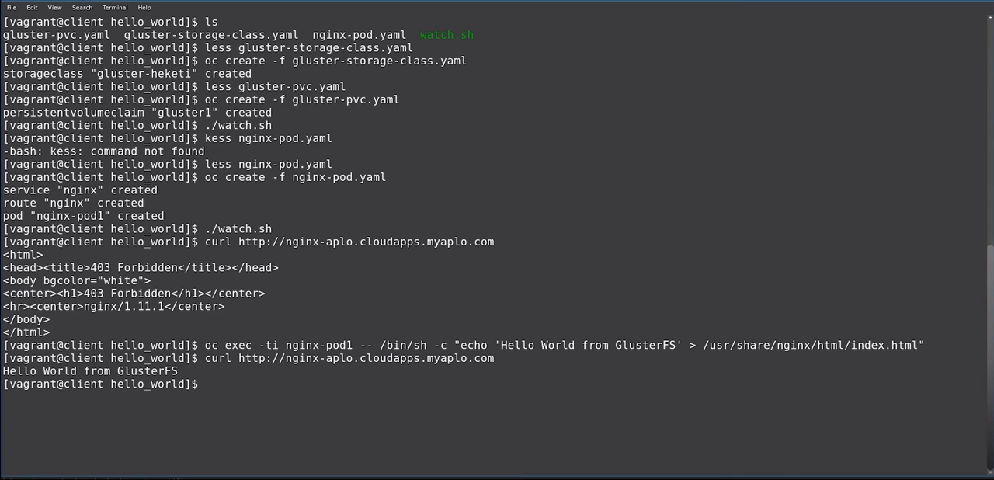
Open a shell in glusterfs-8cy53 and list heketi brick mounts with mount | grep heketi
type("oc exec -ti glusterfs-8cy53 -- /bin/sh")
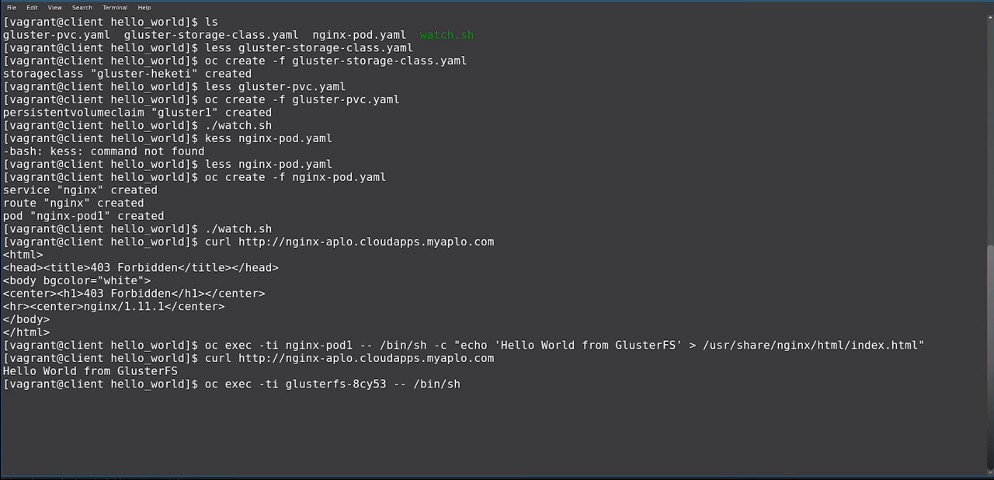
key("Return")
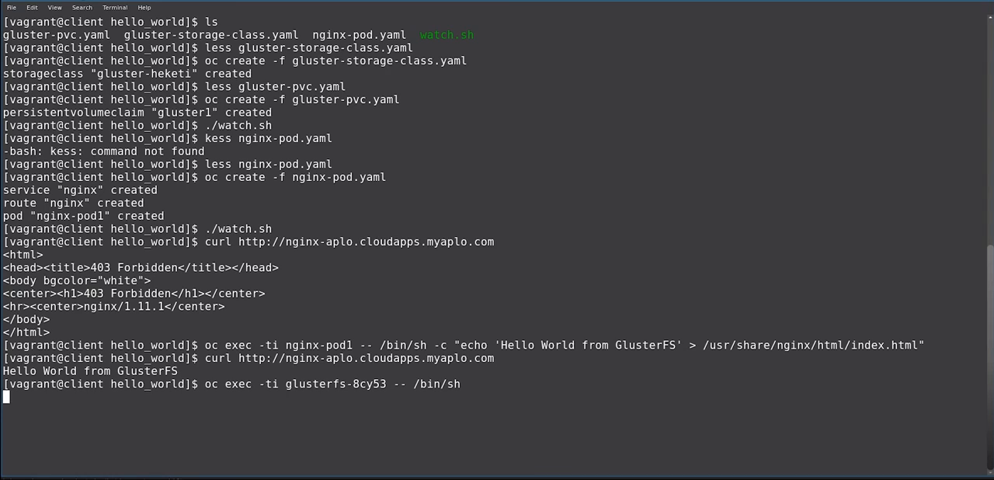
type("clar")
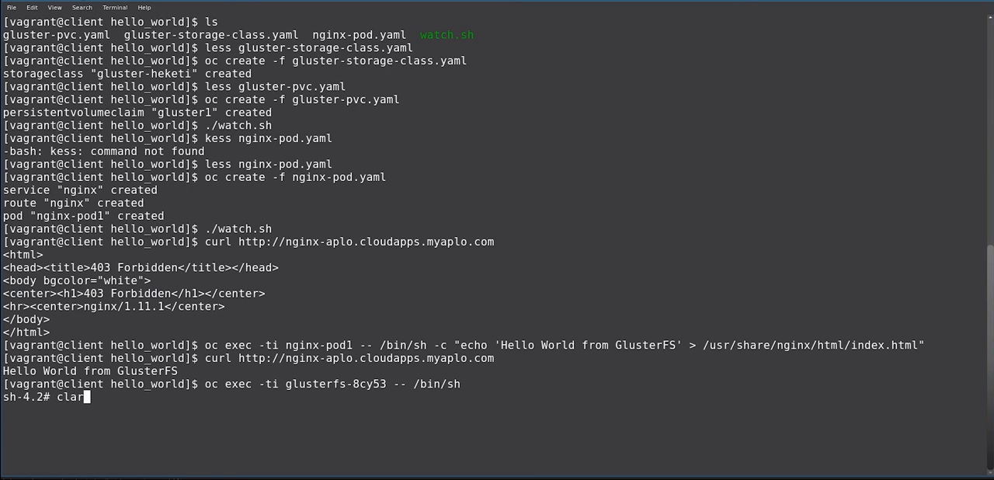
key("Return")
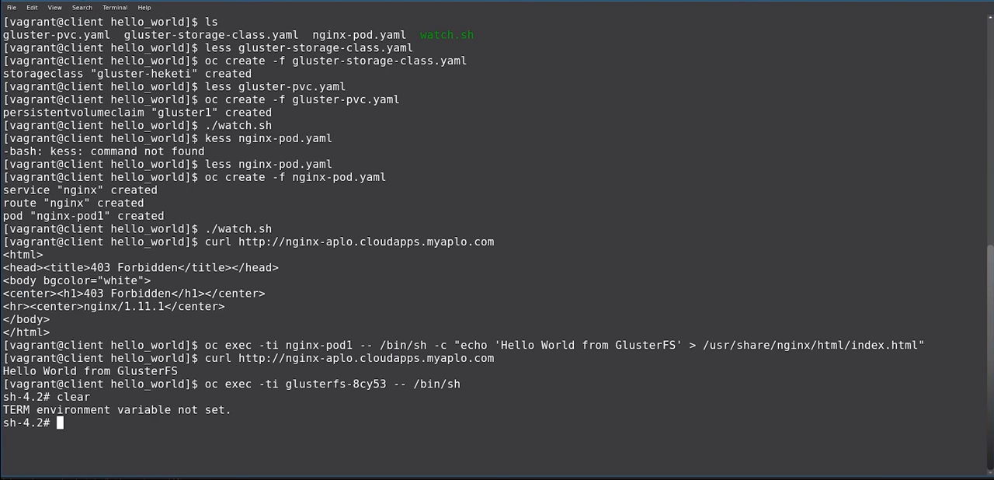
type("mo")
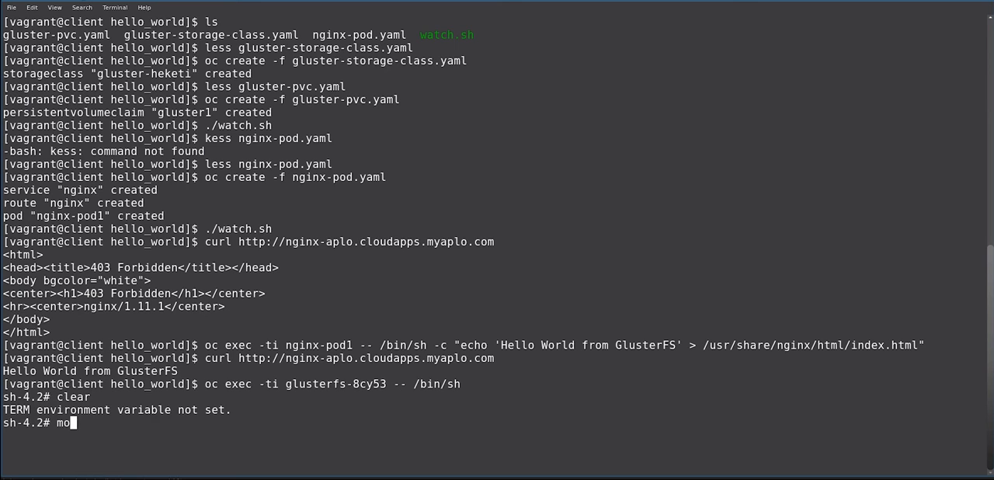
type("unt | grep hek")
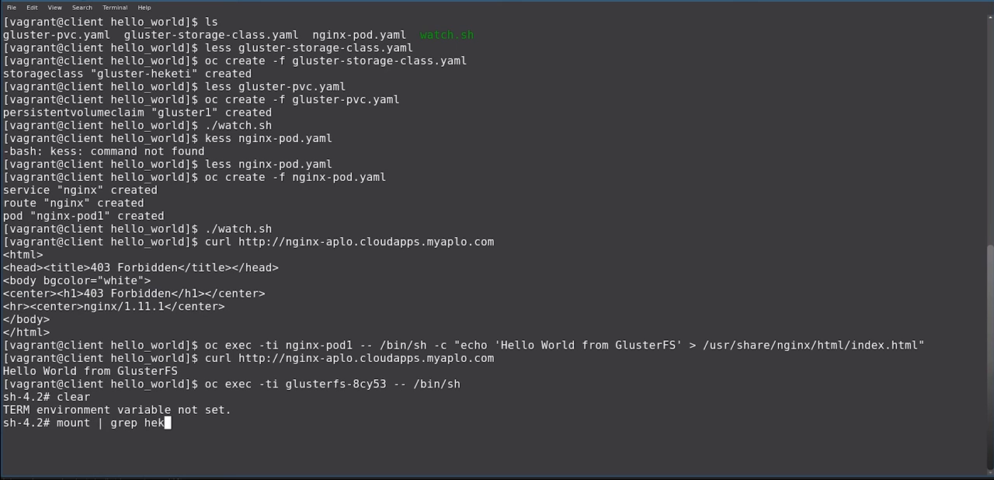
key("Return")
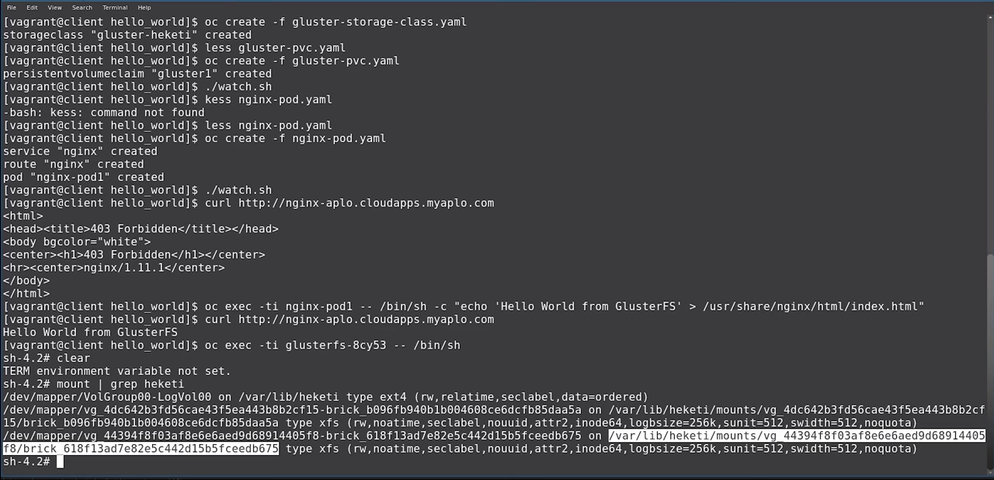
Read index.html in the heketi brick directory, showing 'Hello World from GlusterFS'
type("/var/lib/heketi/mounts/vg_44394f8f03af8e6e6aed9d68914405f8/brick_618f13ad7e82e5c442d15b5fceedb675")
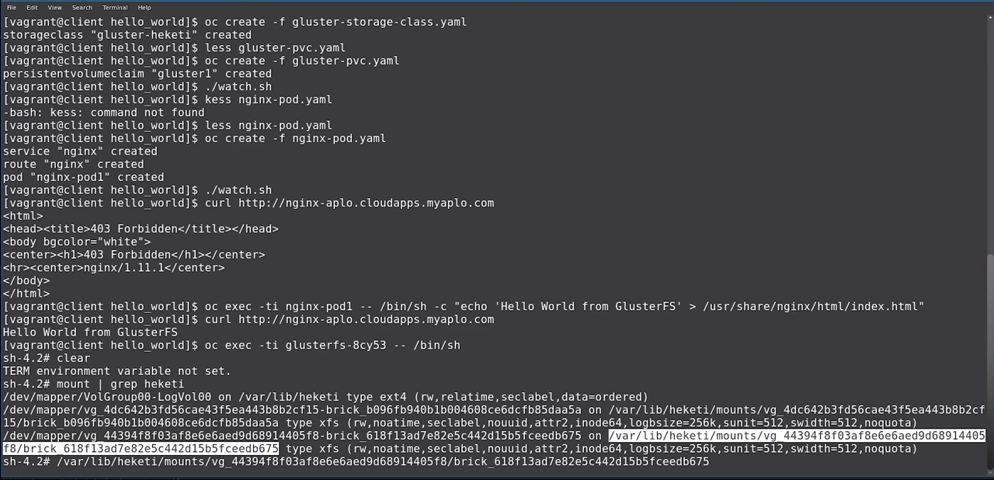
type("ls")
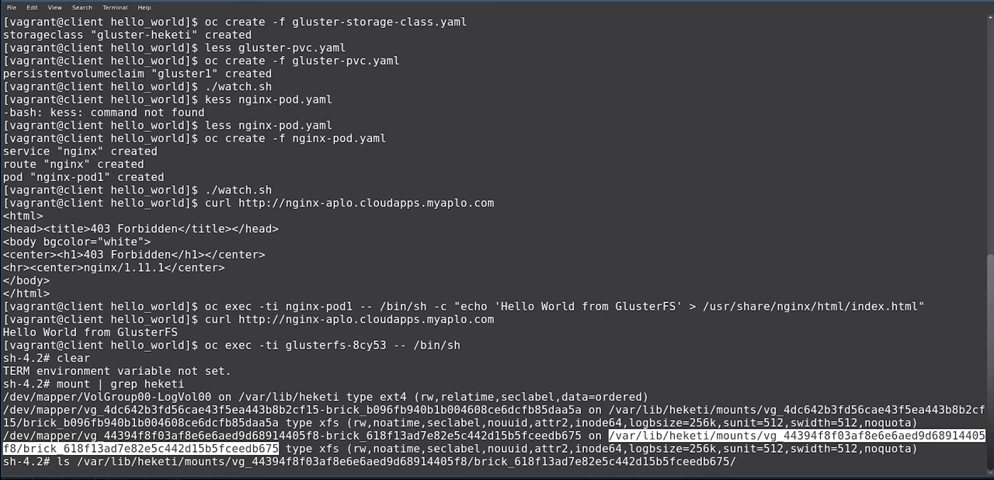
type("brick/")
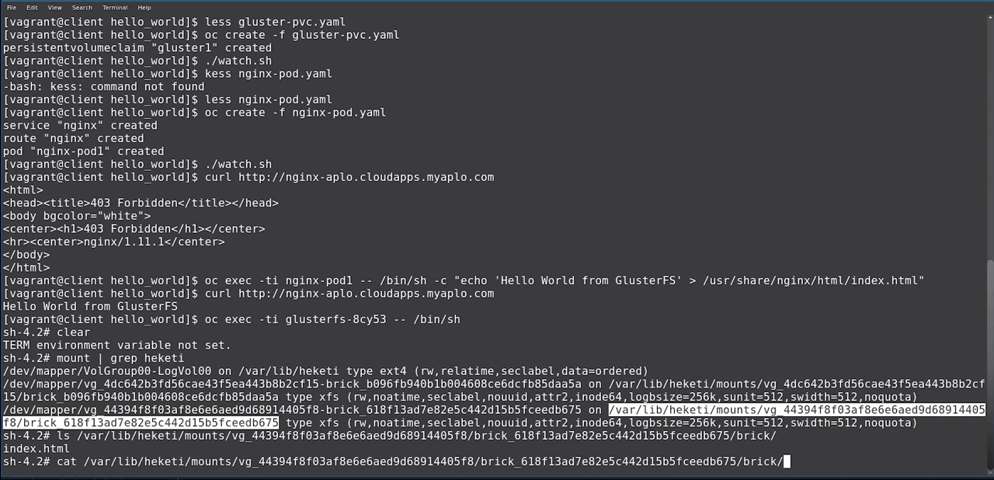
key("Return")
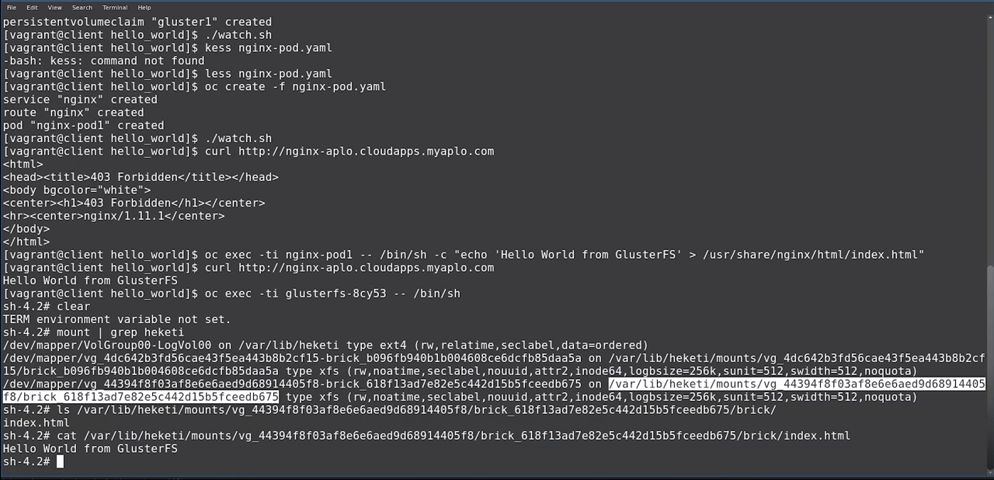